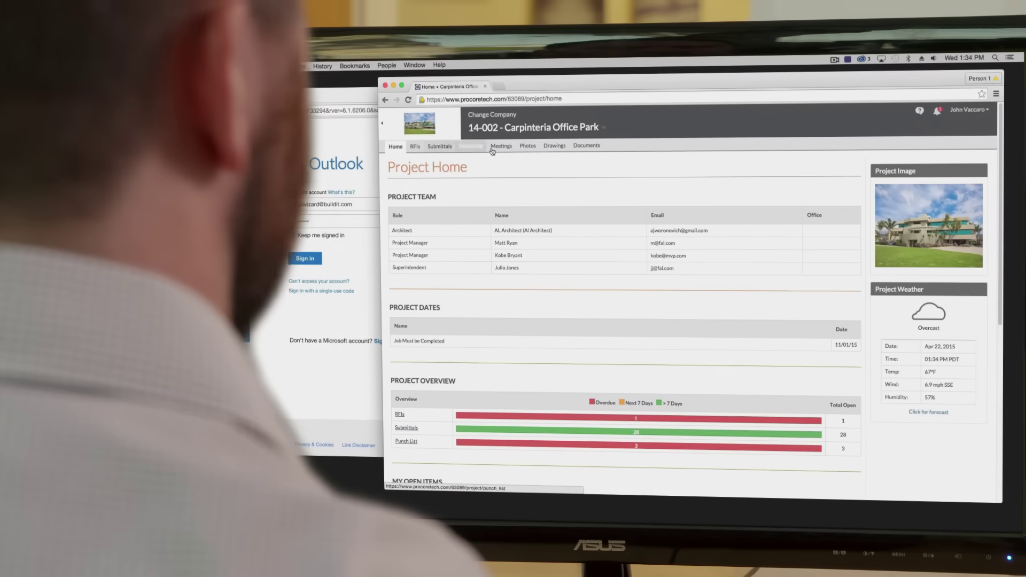
# Switch from Project Home to the Current Drawings log for Carpinteria Office Park
pyautogui.click(554, 146)
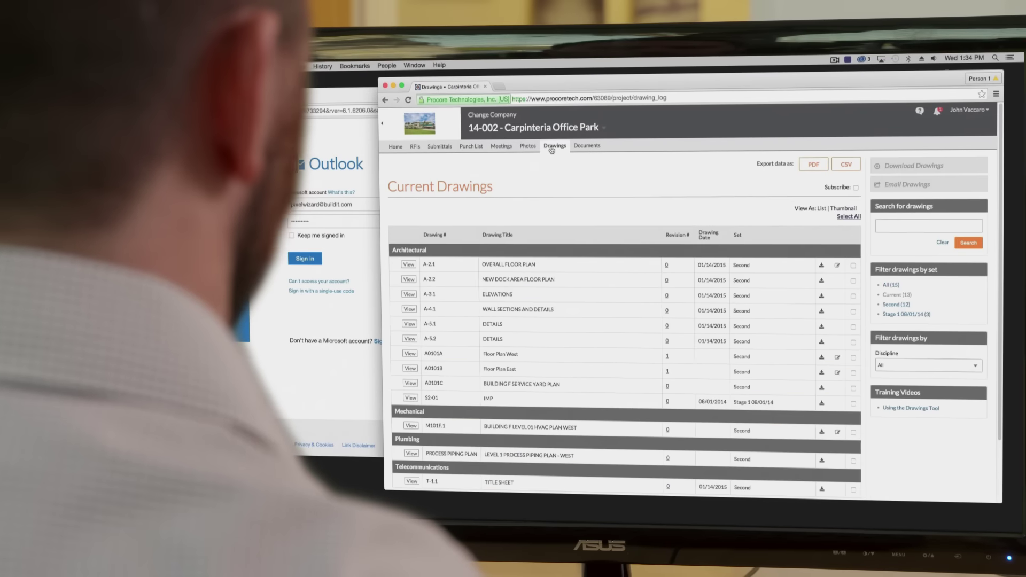